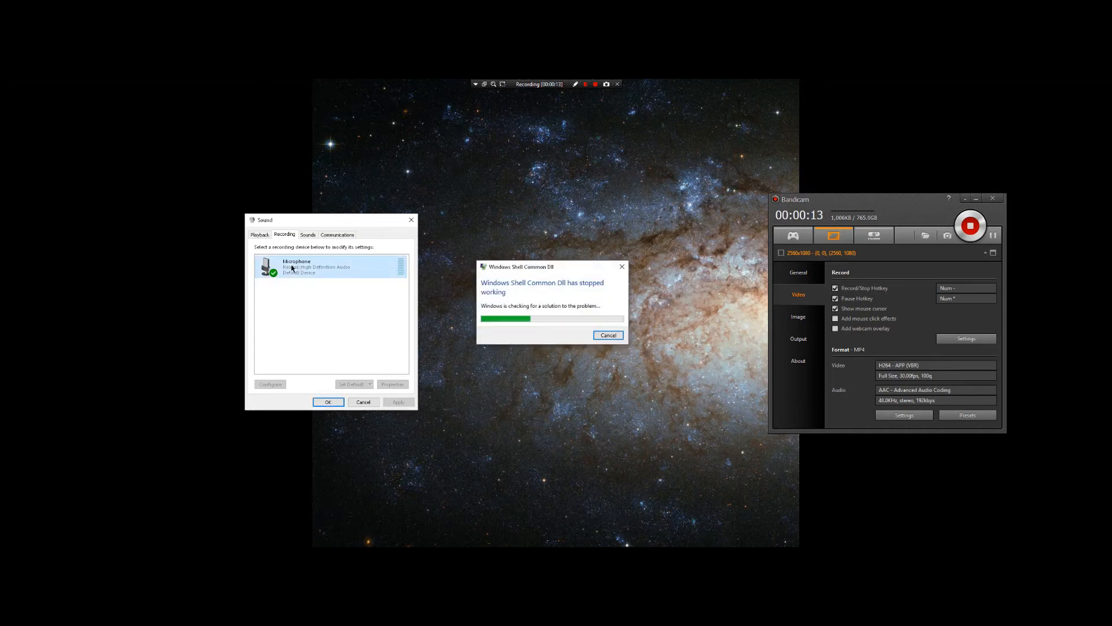
mouse_move(427, 303)
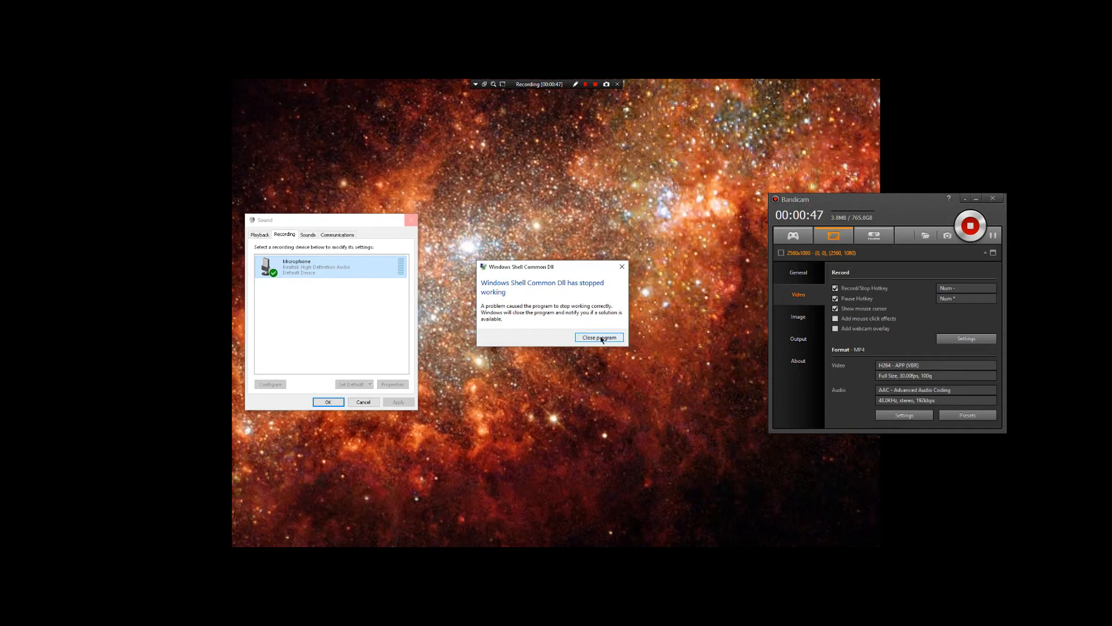
Dismiss the crash dialog and reach the Windows recording devices via Bandicam's microphone Setting... button.
click(599, 337)
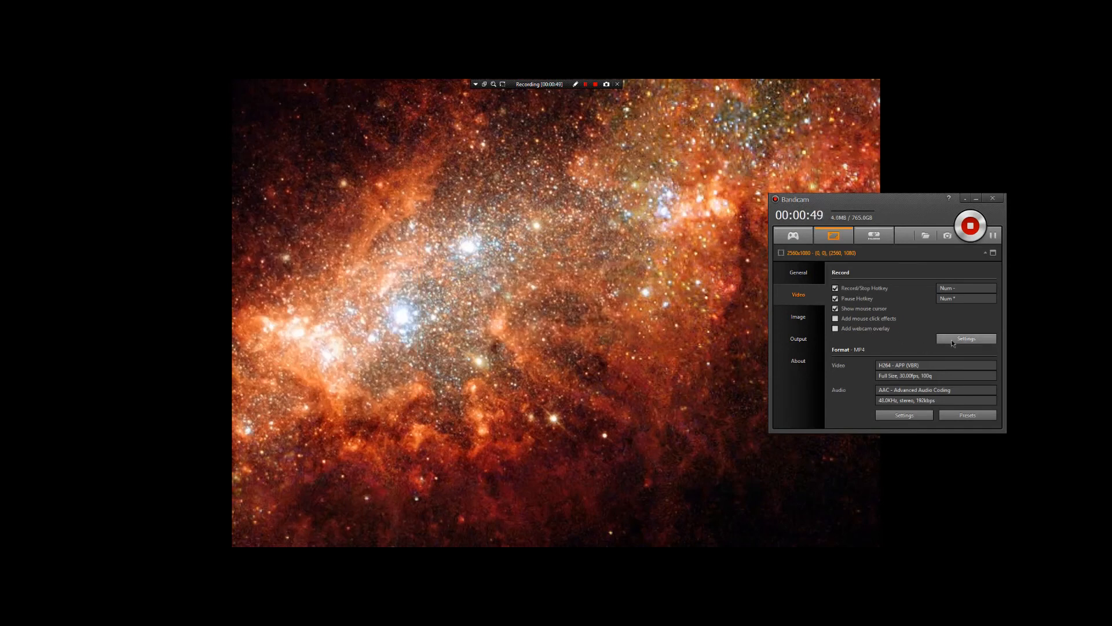
click(967, 338)
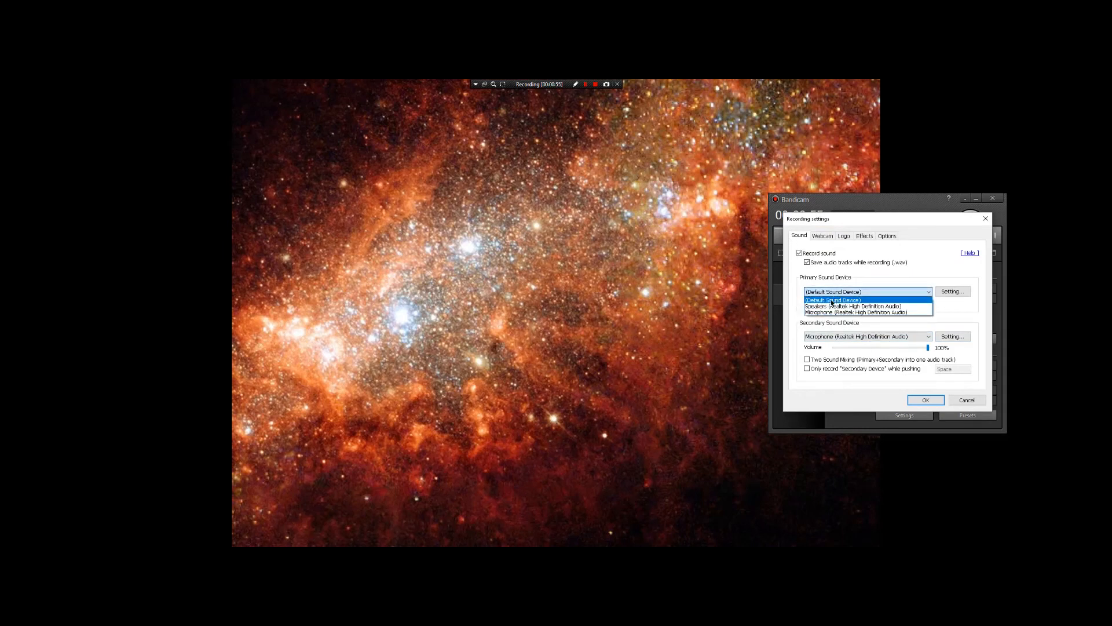
click(832, 300)
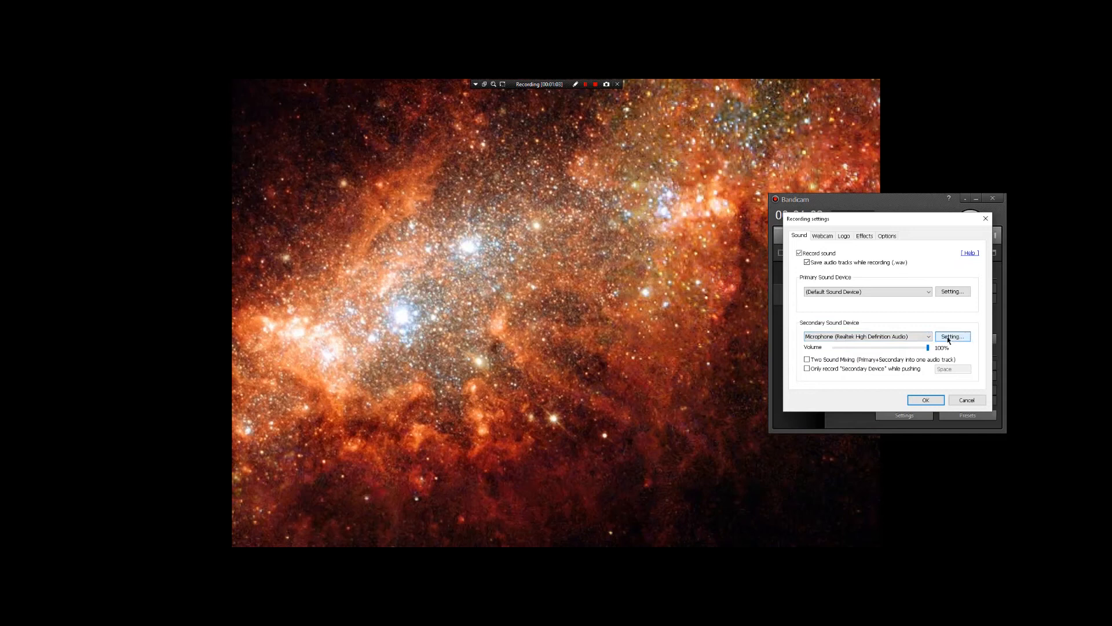
click(953, 336)
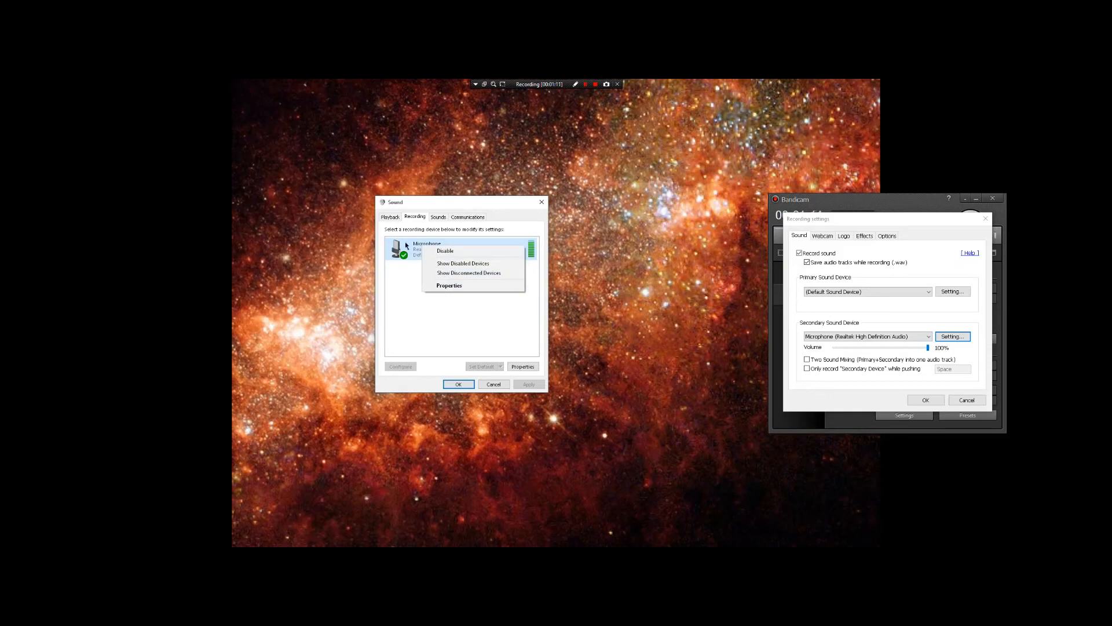
mouse_move(450, 286)
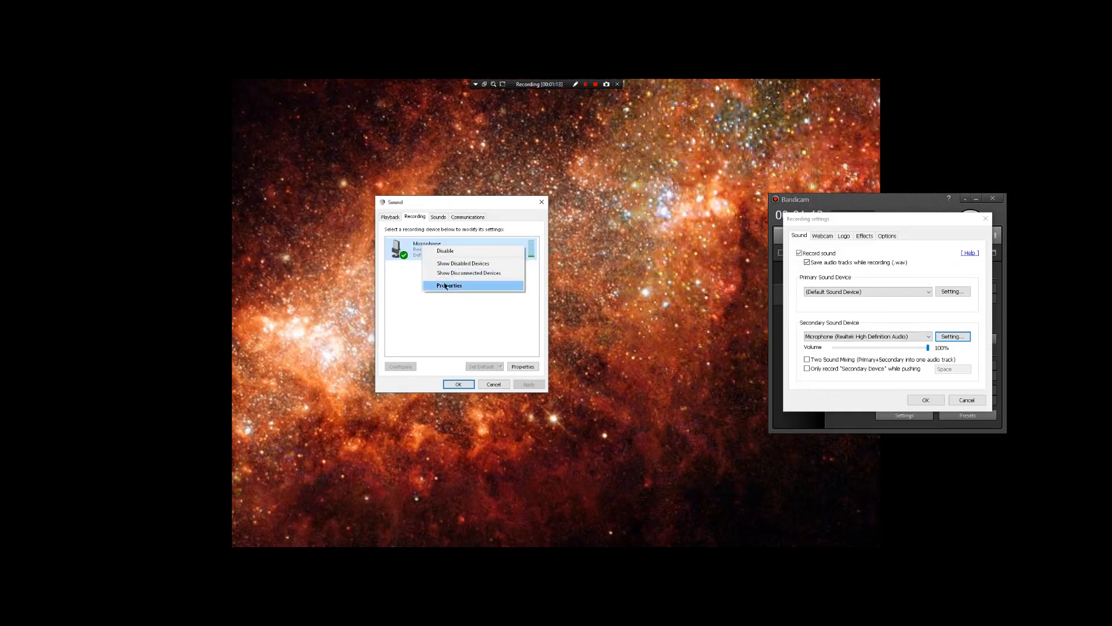
Inspect the microphone's properties, browsing its Listen, Levels and Advanced pages without a crash.
click(450, 285)
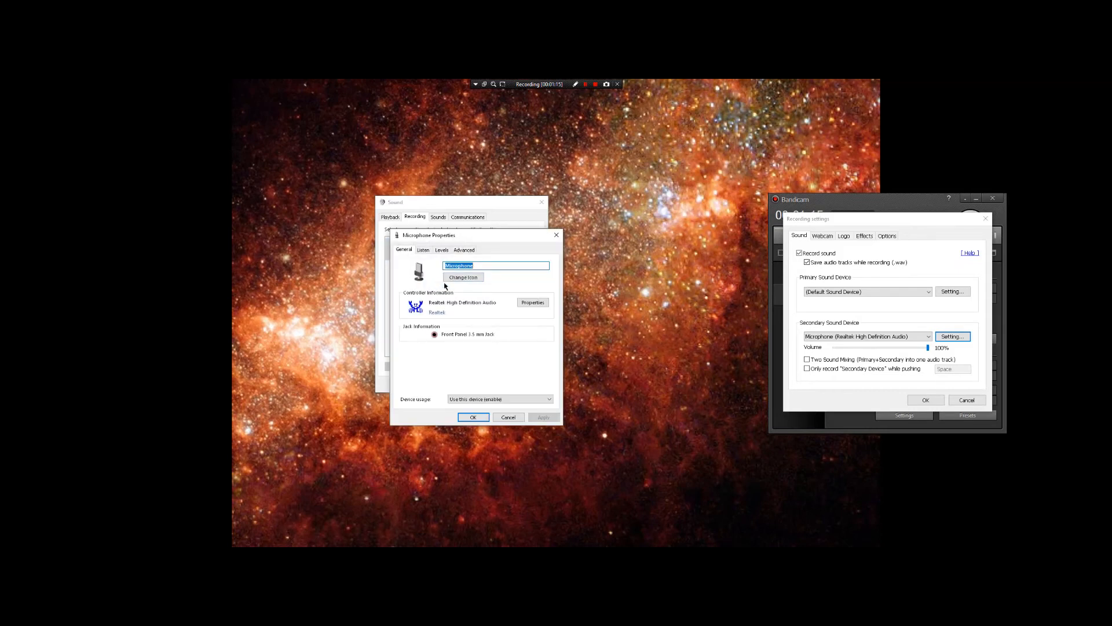
click(423, 251)
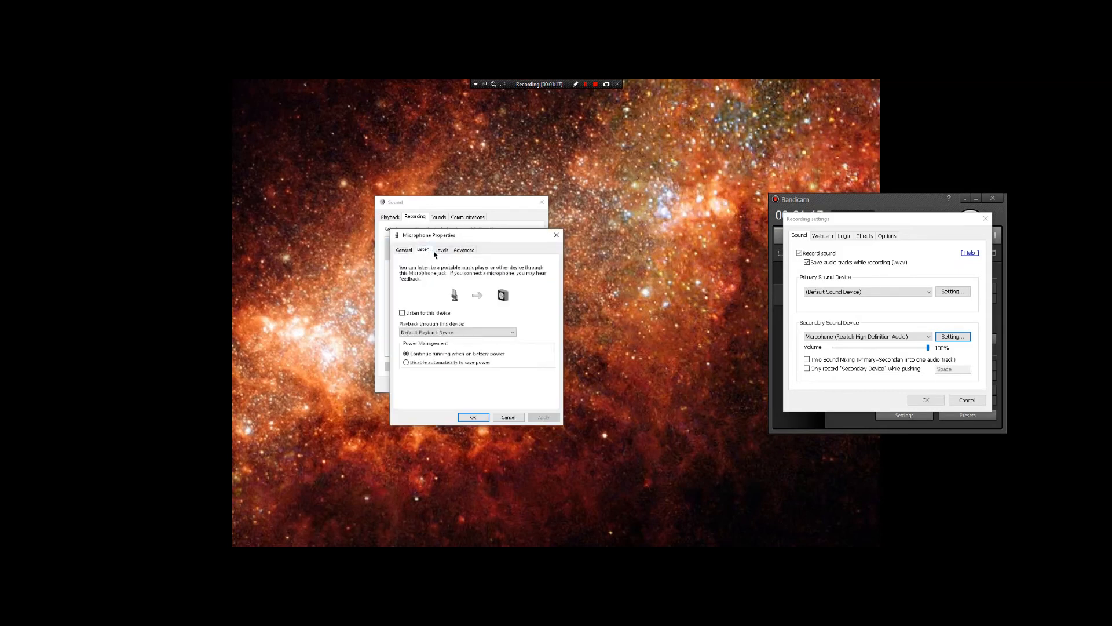
click(441, 249)
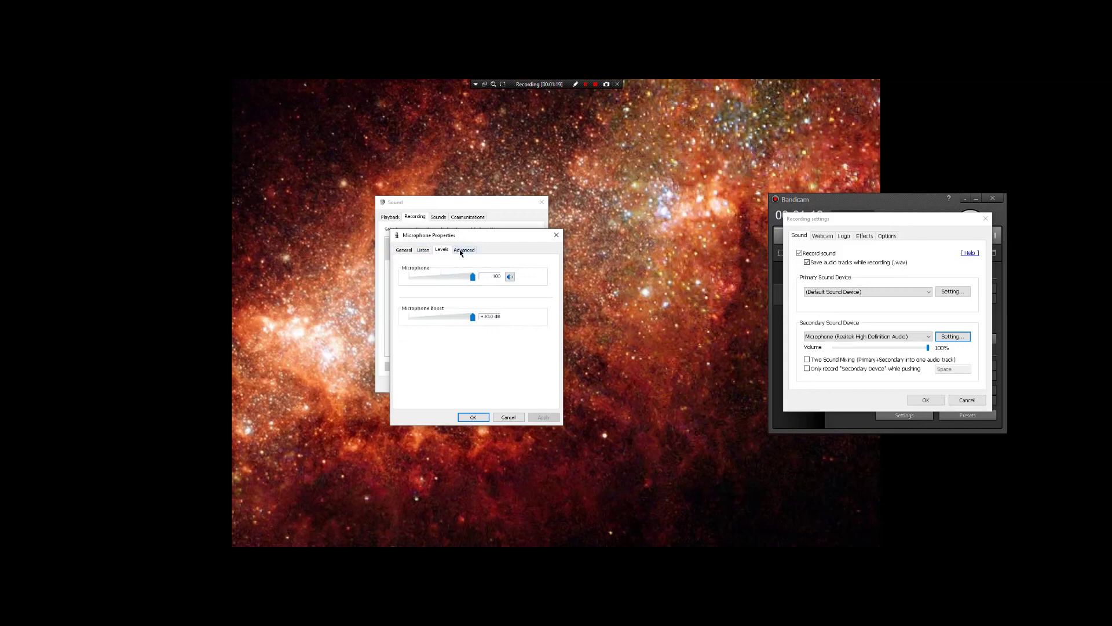
click(464, 249)
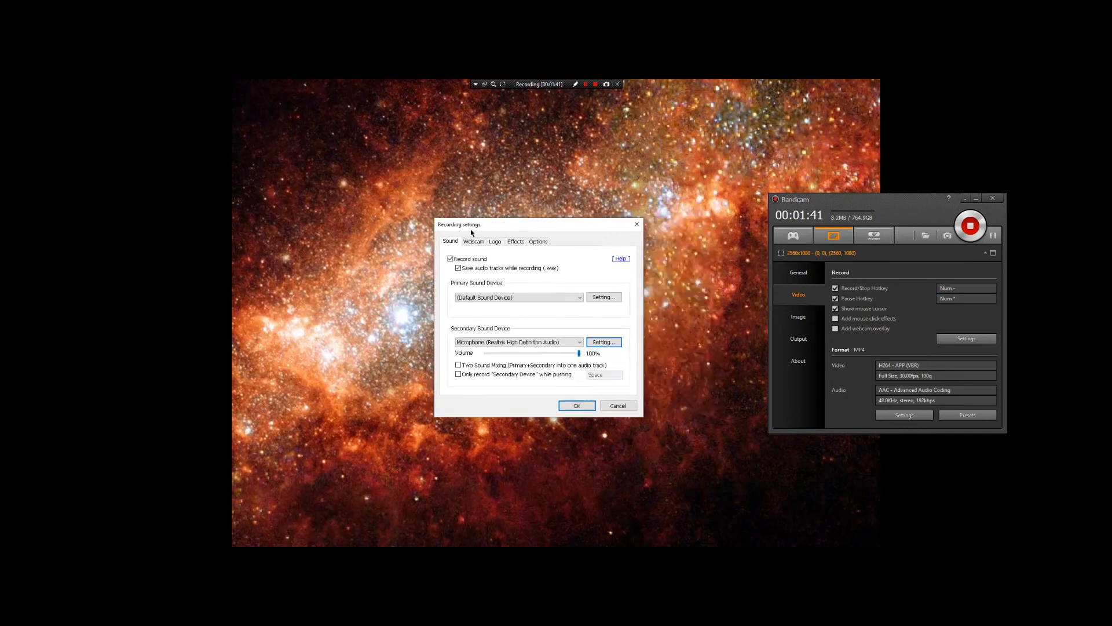
Reopen the recording devices from Bandicam's settings, view the microphone's properties again and close them.
drag(471, 224, 509, 229)
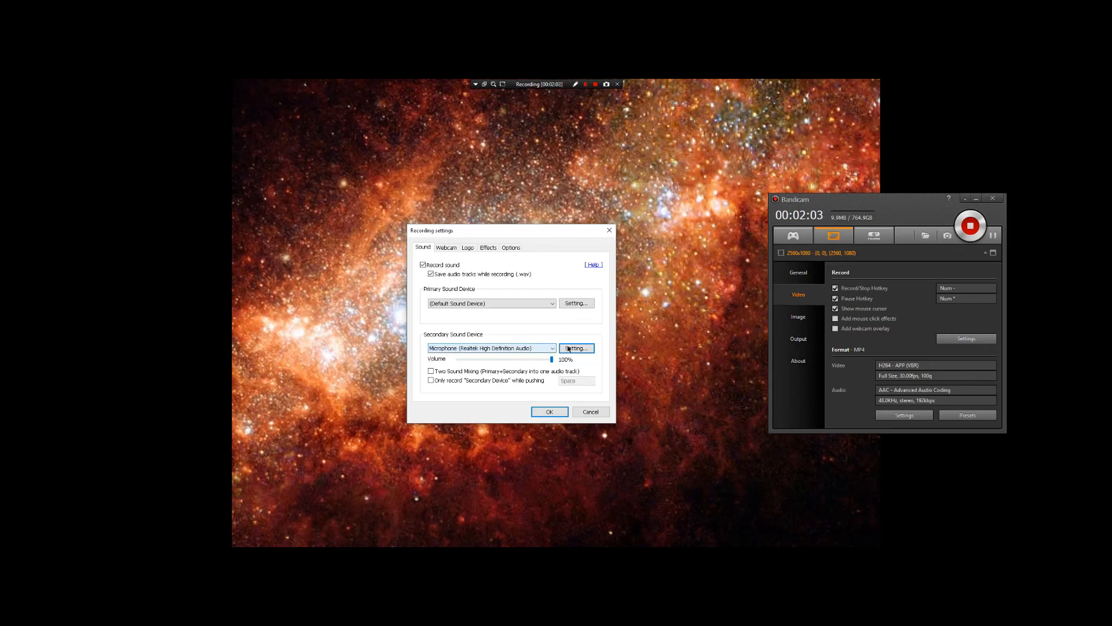
click(577, 347)
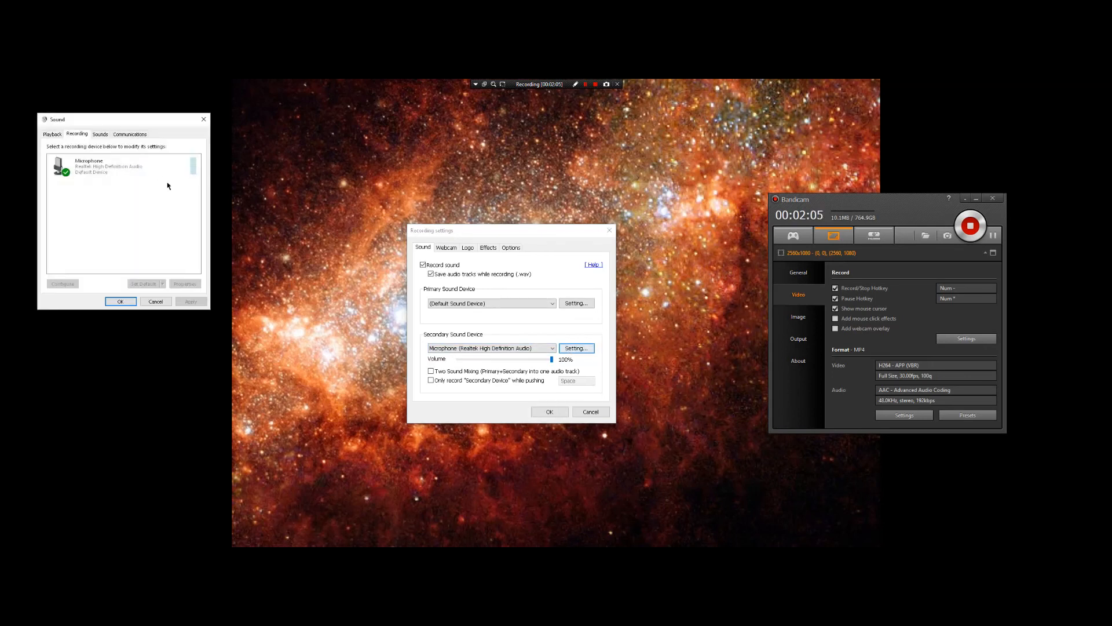
right_click(104, 167)
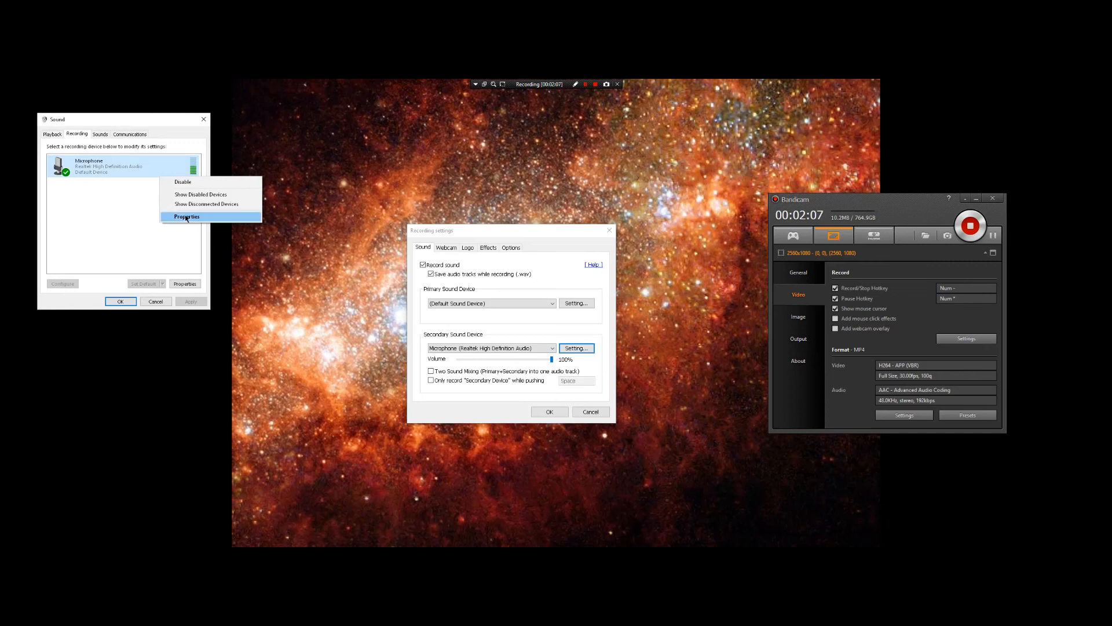
click(187, 216)
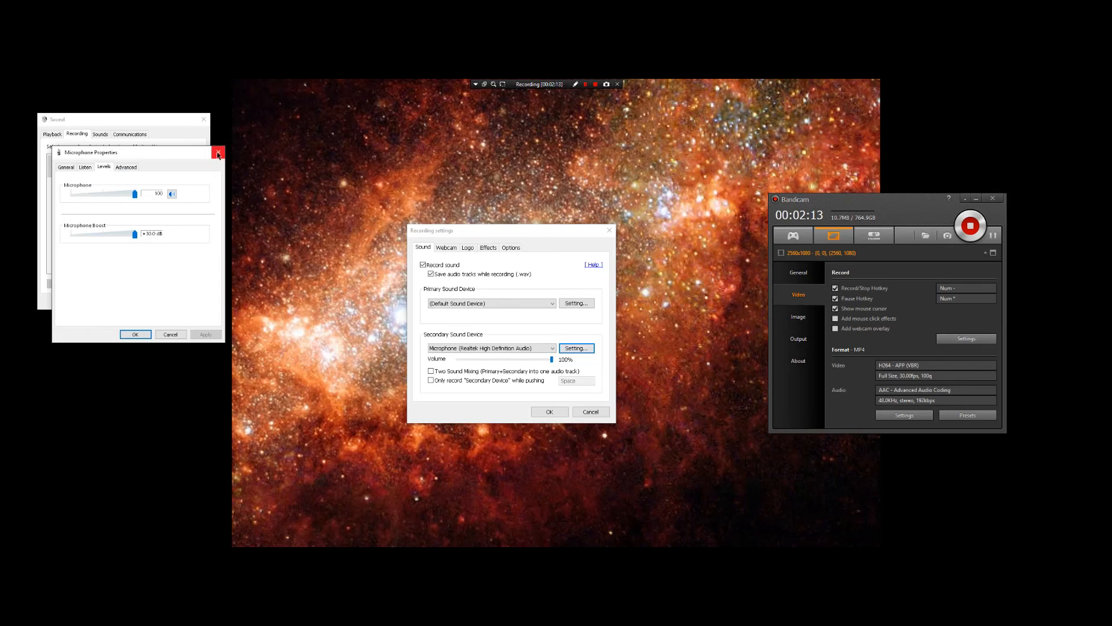
click(218, 153)
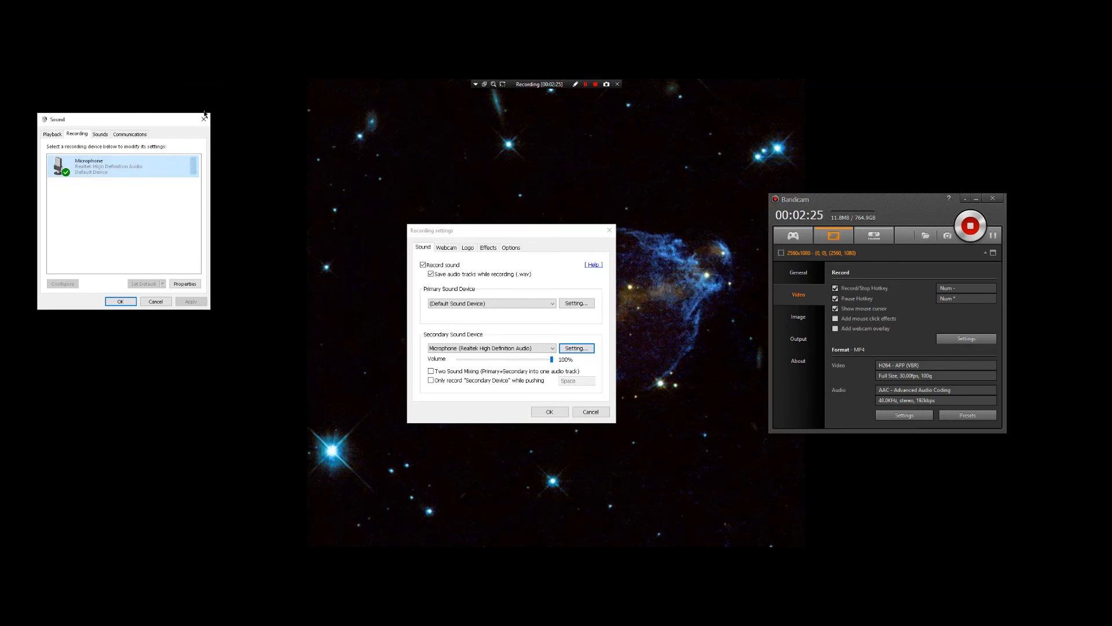
Launch the Windows recording devices panel directly, reproduce the shell crash and close the crashed program.
click(204, 116)
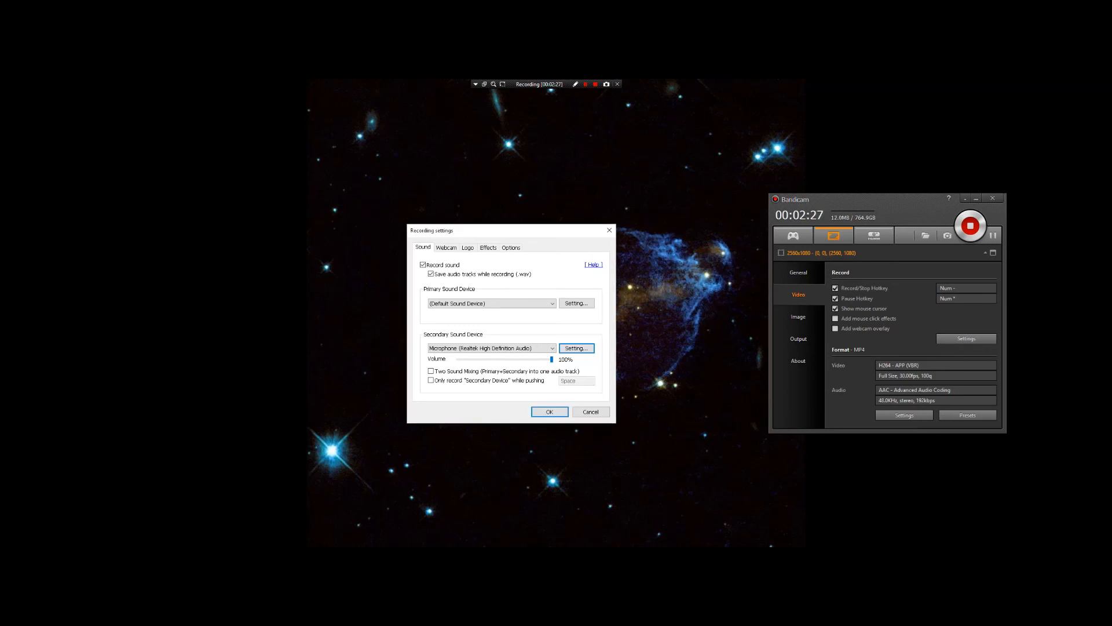
mouse_move(538, 257)
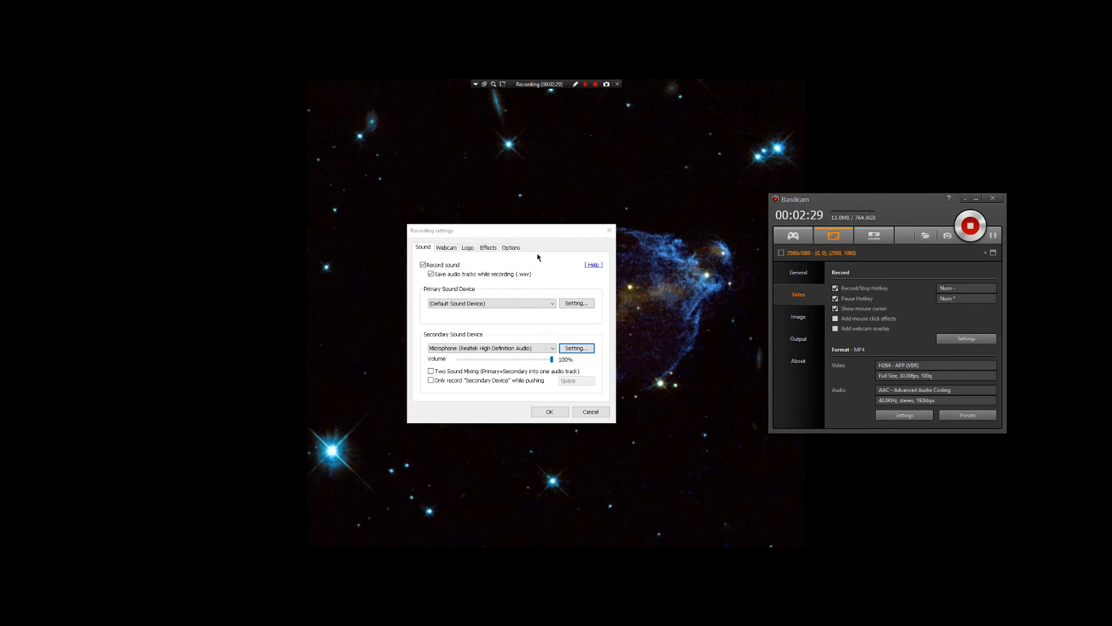
click(576, 348)
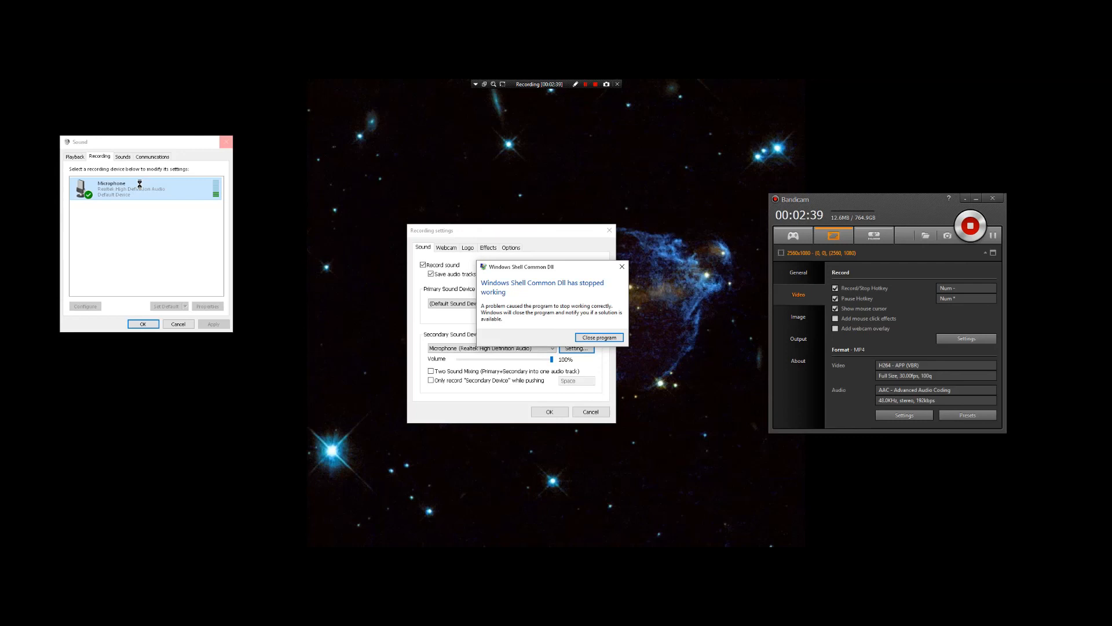
mouse_move(333, 225)
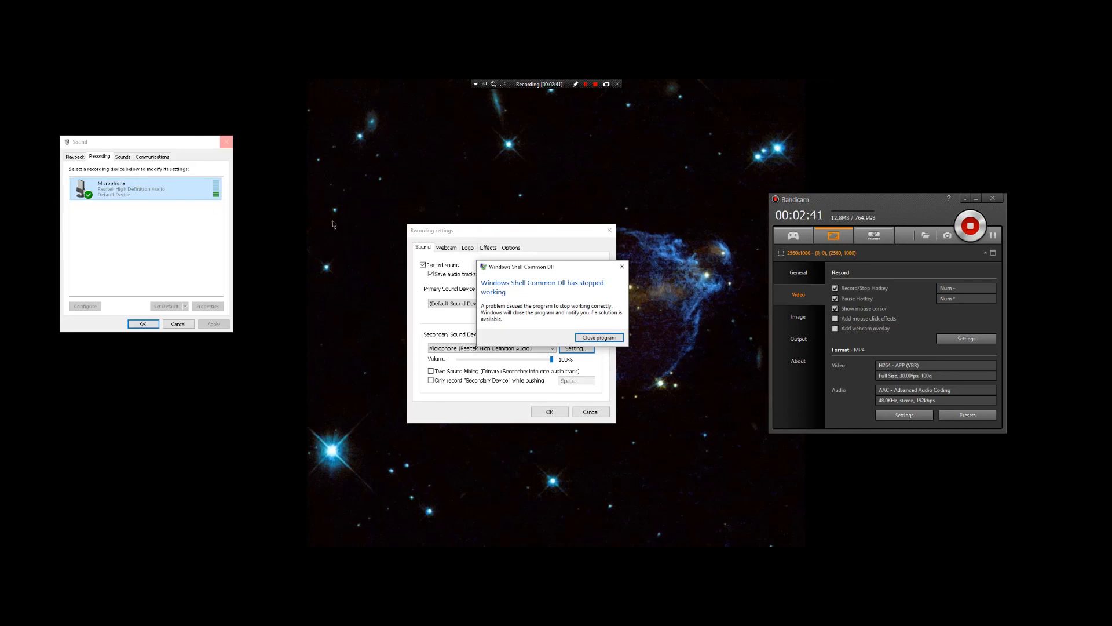
click(599, 338)
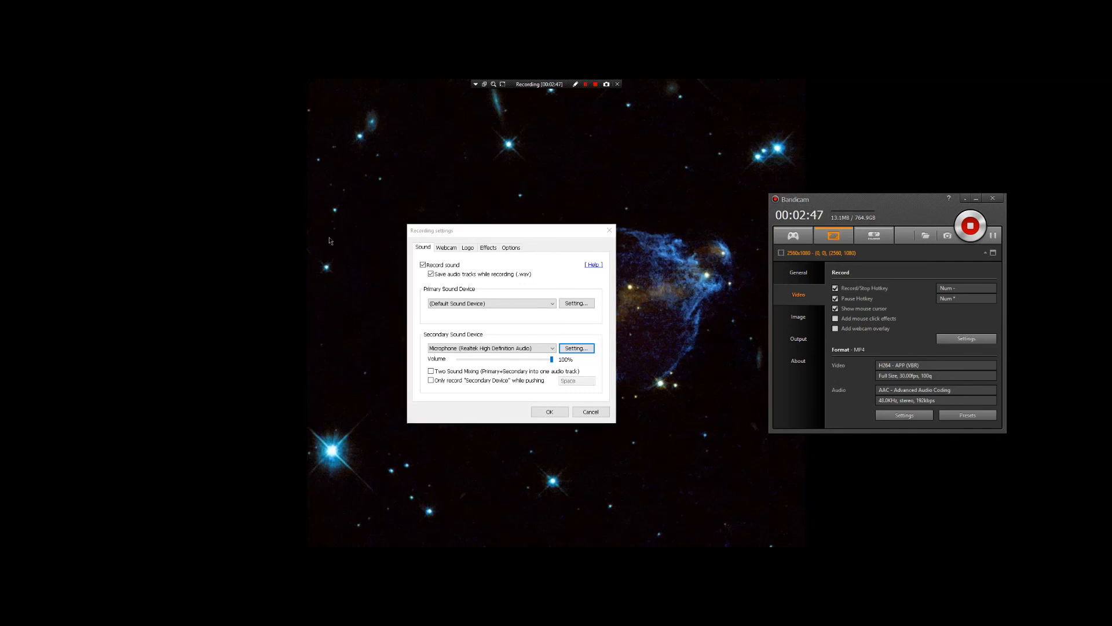
From Bandicam's settings, view the Speakers' properties among the playback devices and close them without a crash.
click(577, 348)
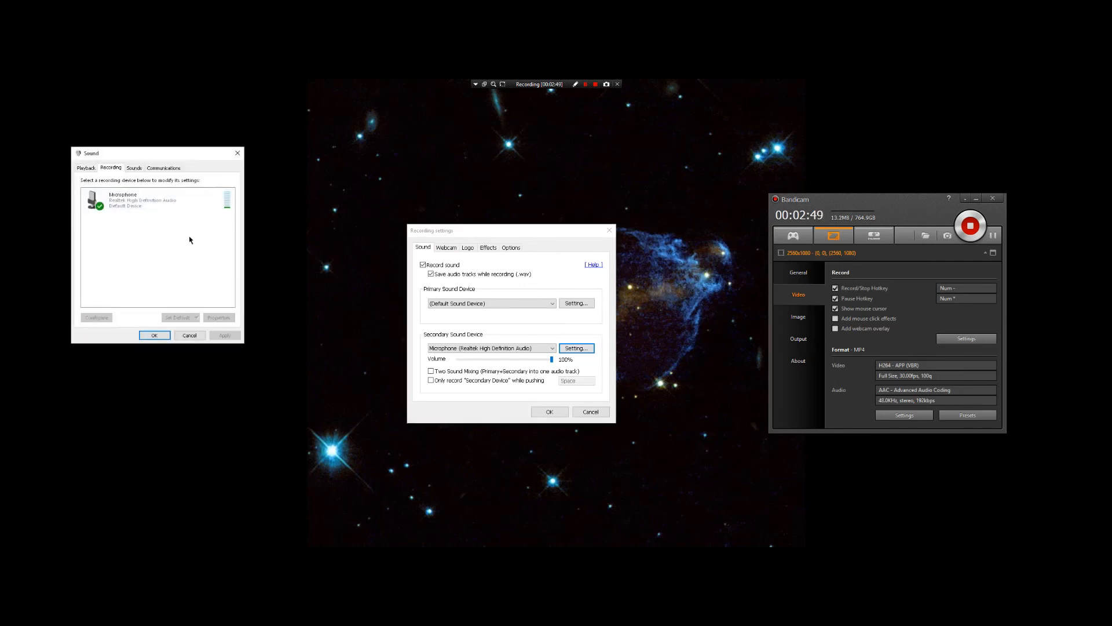
click(85, 167)
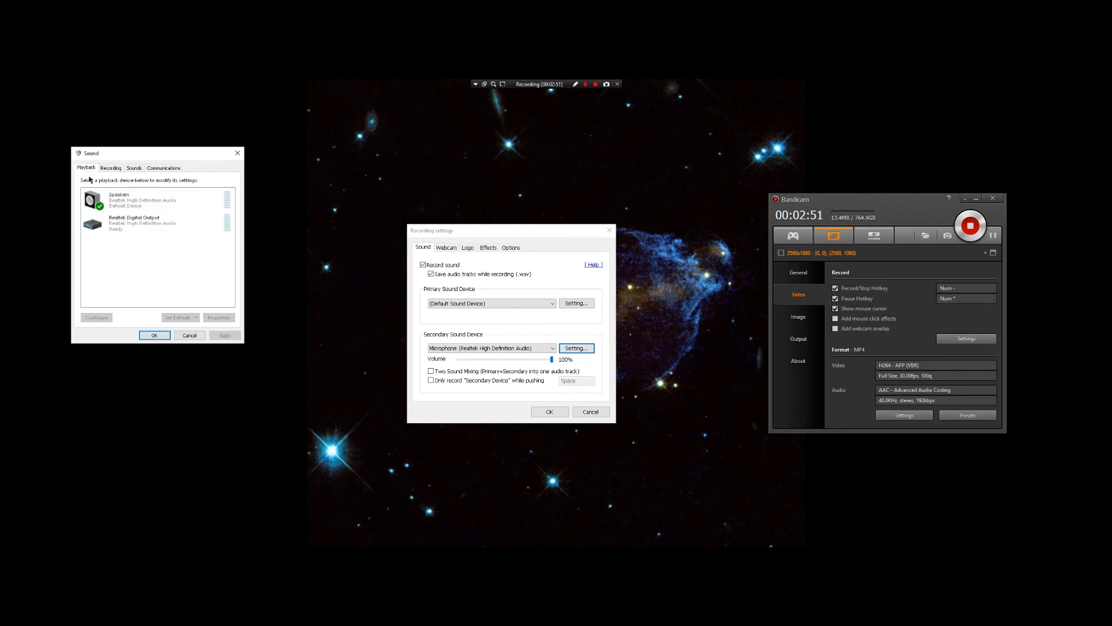
right_click(118, 199)
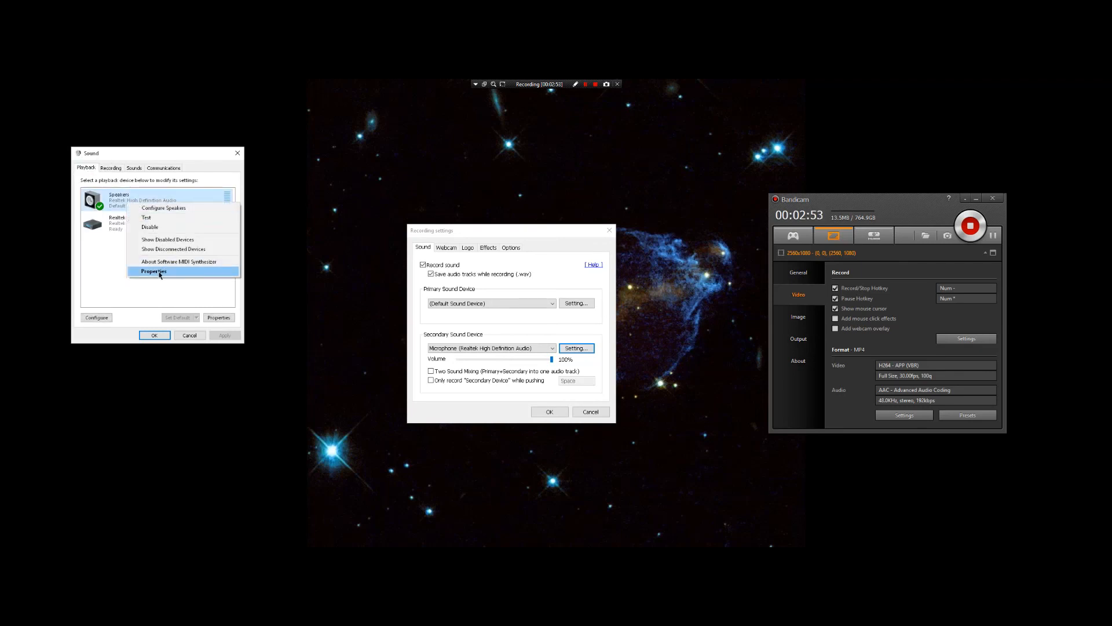
click(153, 271)
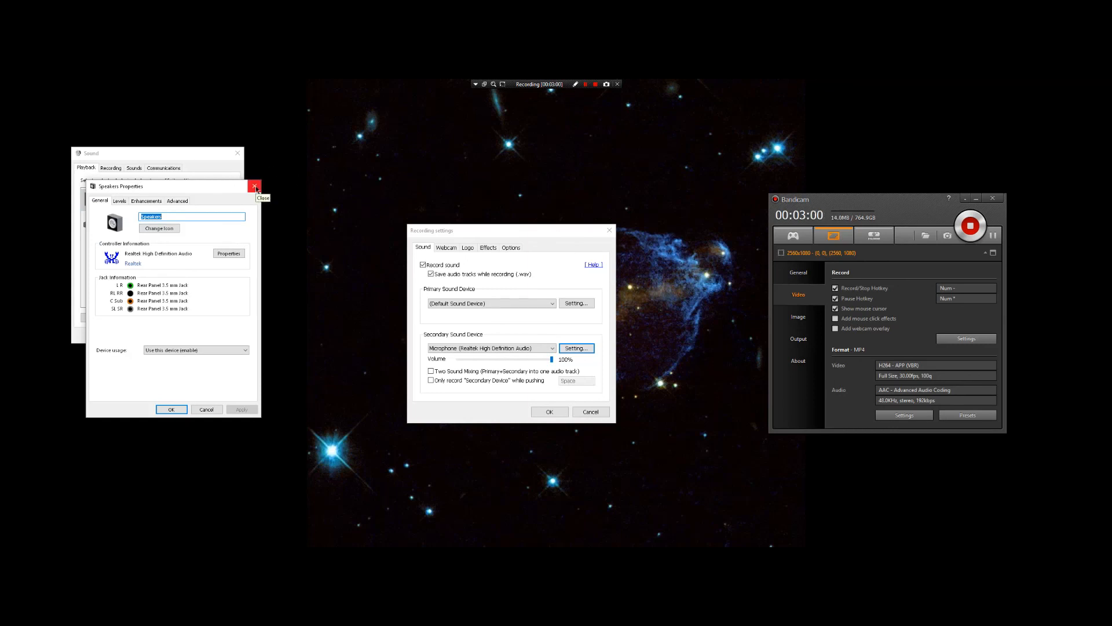
click(255, 185)
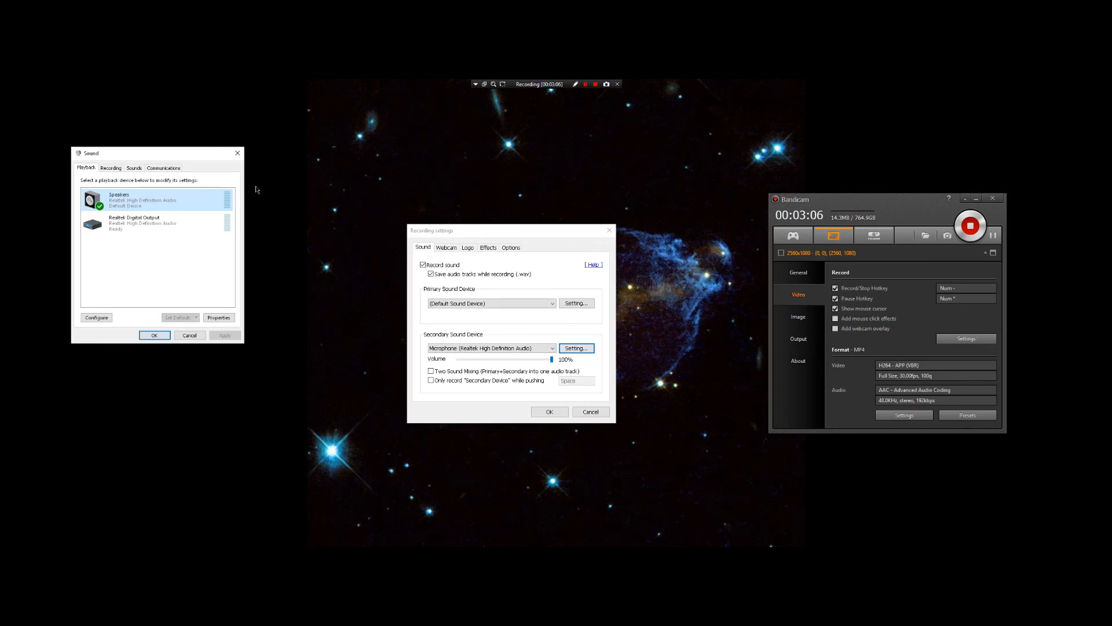
mouse_move(236, 153)
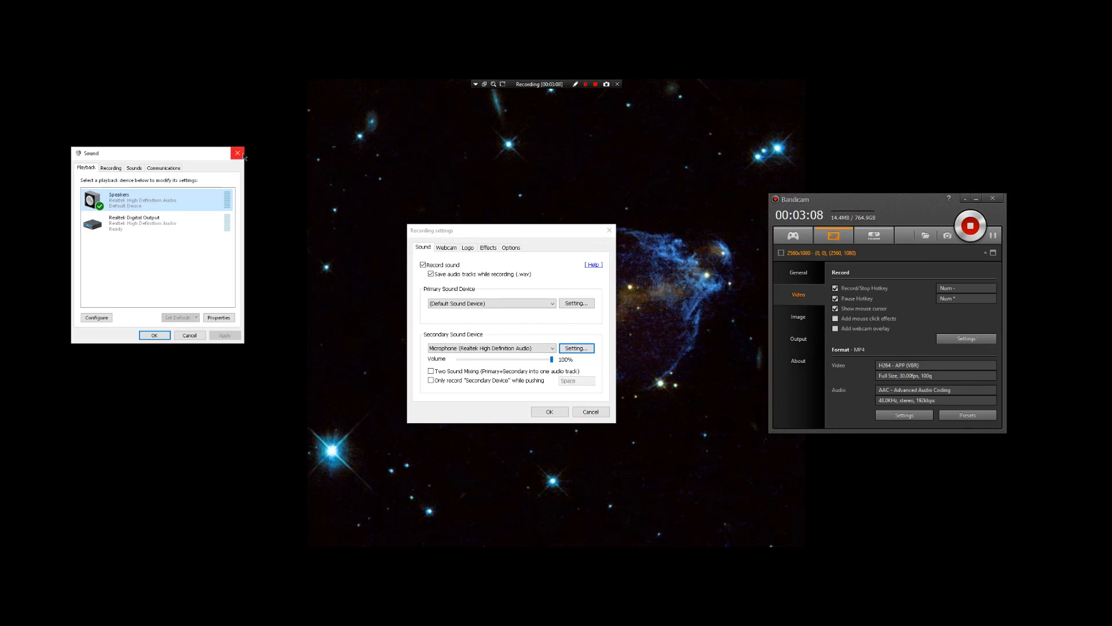
Close the Windows Sound playback device list, leaving Bandicam's recording settings open.
click(236, 153)
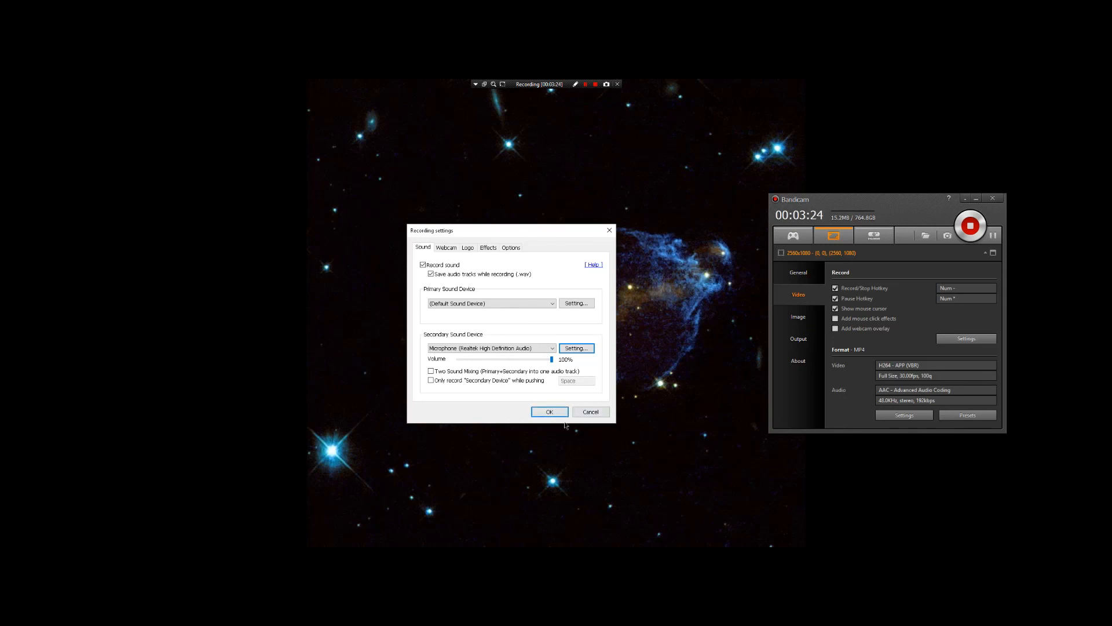
mouse_move(550, 402)
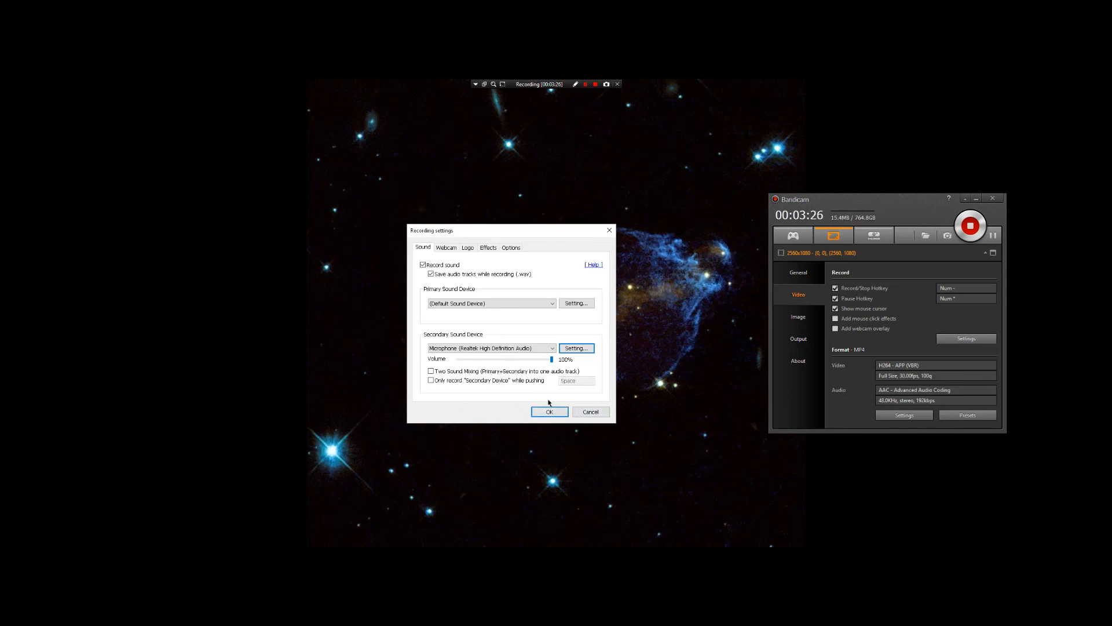